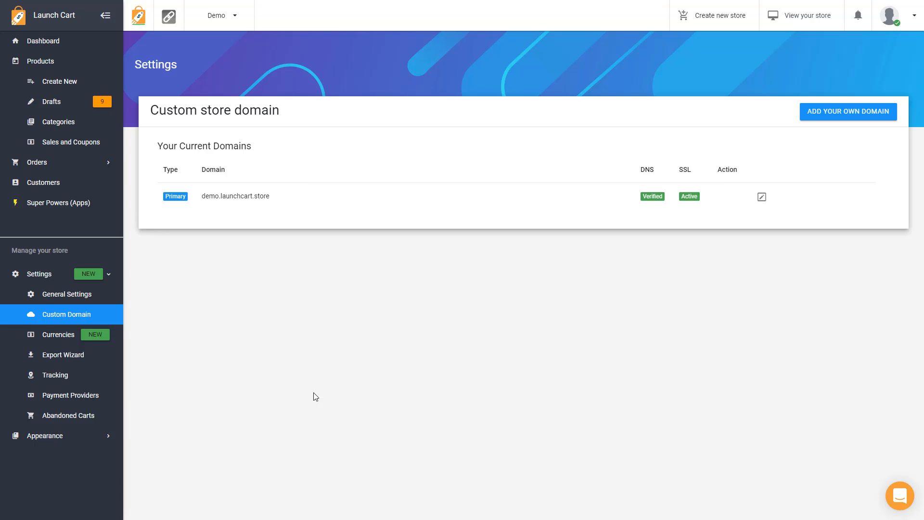
{"action": "mouse_move", "coordinate": [121, 313]}
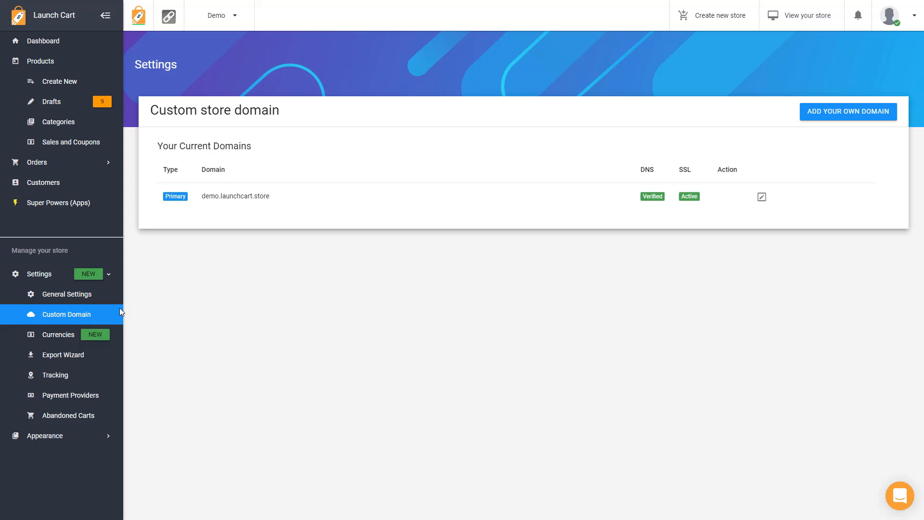
{"action": "mouse_move", "coordinate": [62, 294]}
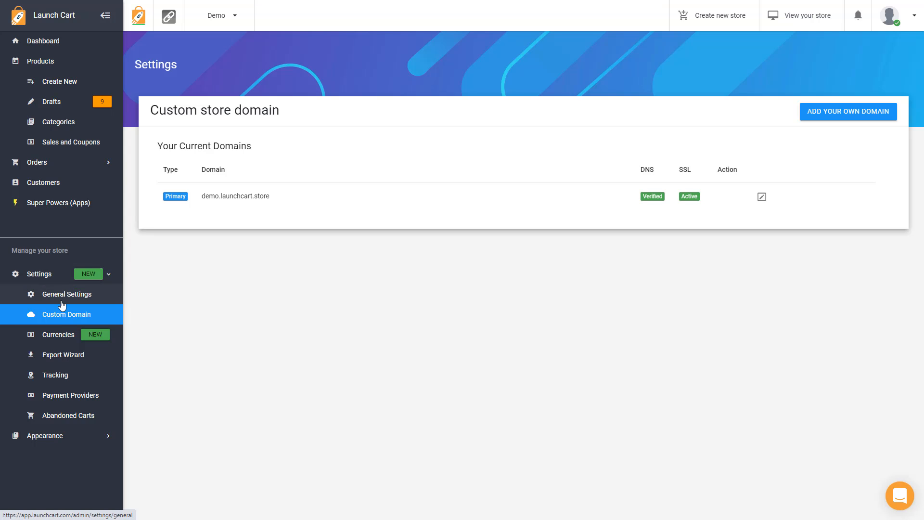
{"action": "mouse_move", "coordinate": [334, 290]}
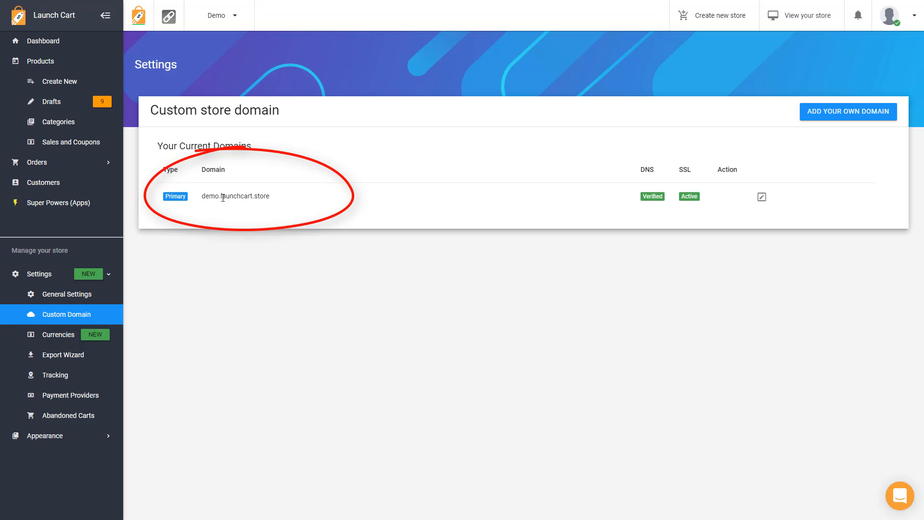
Step: Highlight the existing demo.launchcart.store domain, then start adding a custom domain
{"action": "double_click", "coordinate": [245, 196]}
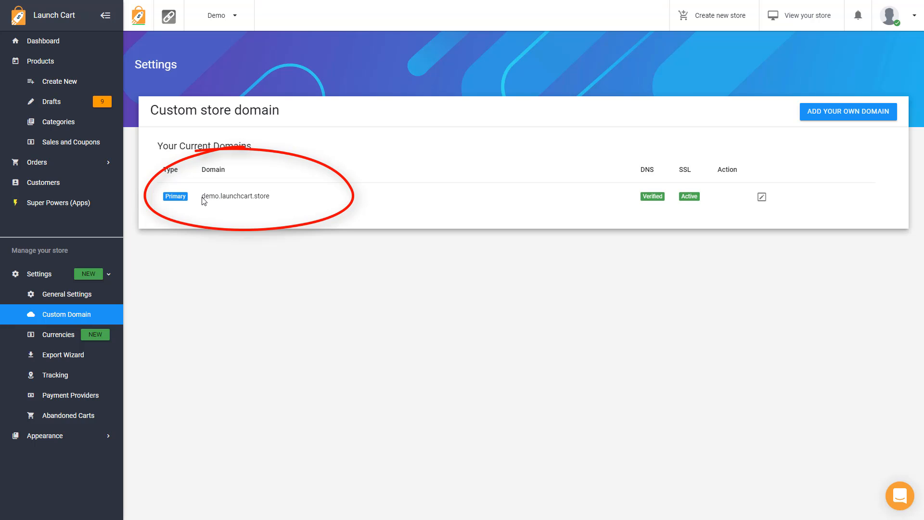
{"action": "double_click", "coordinate": [210, 196]}
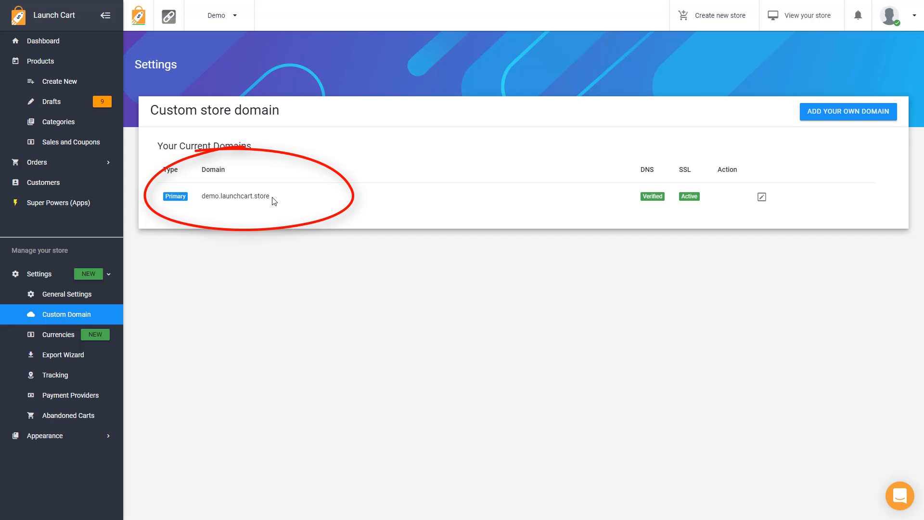
{"action": "double_click", "coordinate": [234, 195]}
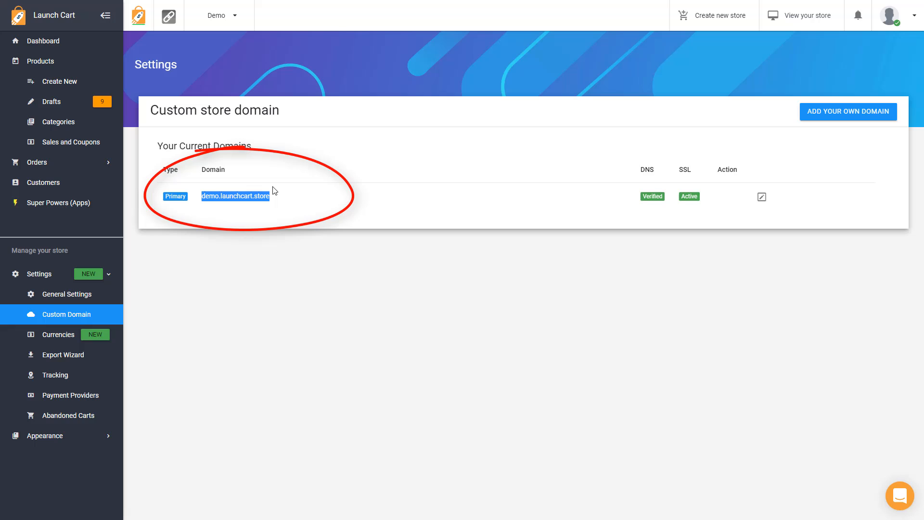
{"action": "mouse_move", "coordinate": [295, 199]}
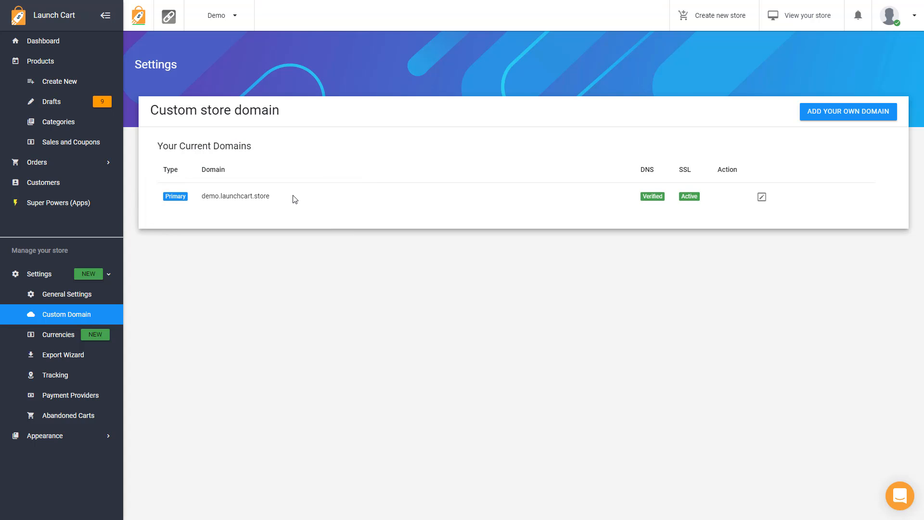
{"action": "mouse_move", "coordinate": [811, 121]}
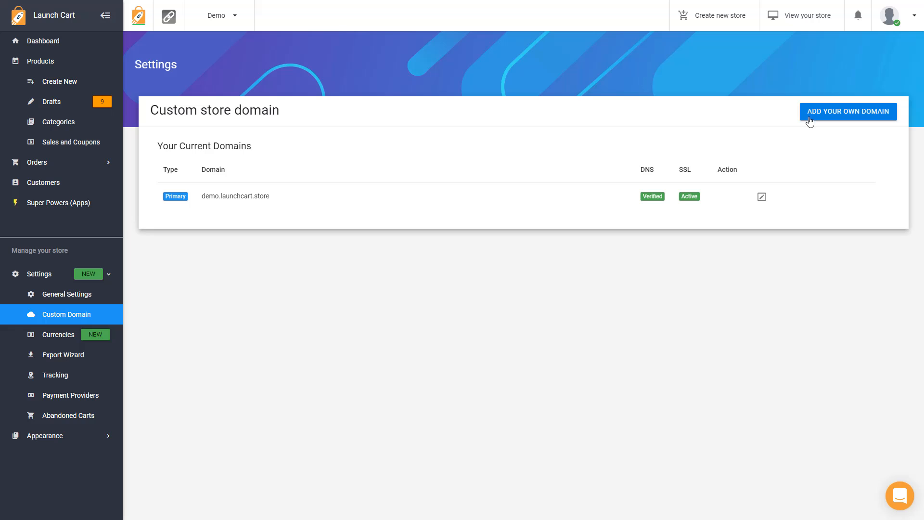
{"action": "left_click", "coordinate": [848, 111]}
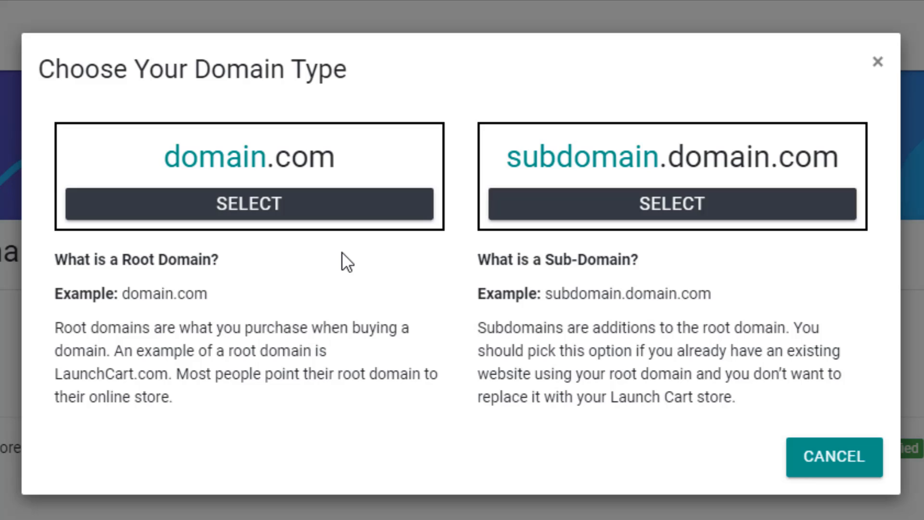
{"action": "mouse_move", "coordinate": [281, 248]}
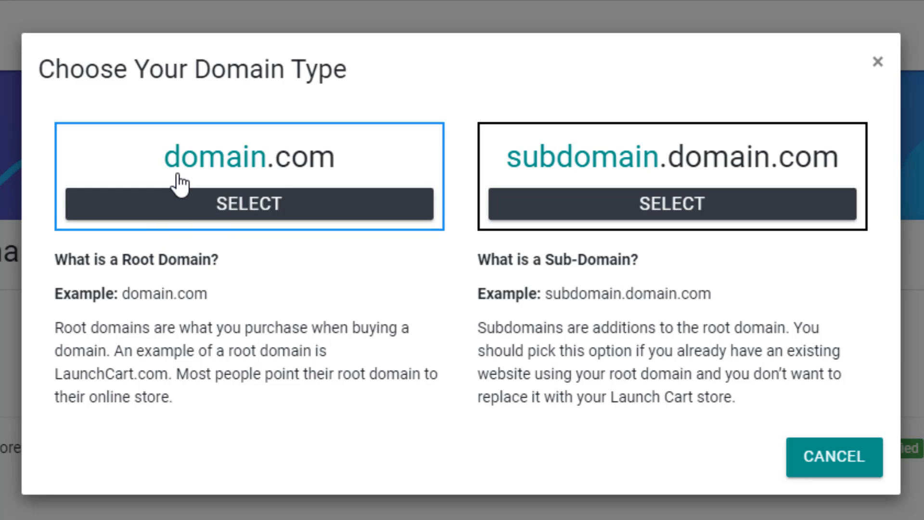
{"action": "mouse_move", "coordinate": [572, 279]}
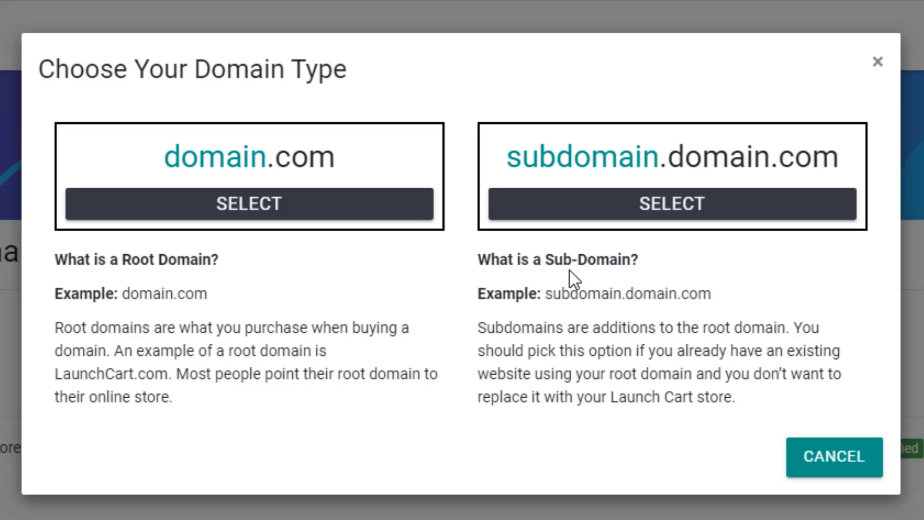
{"action": "mouse_move", "coordinate": [527, 177]}
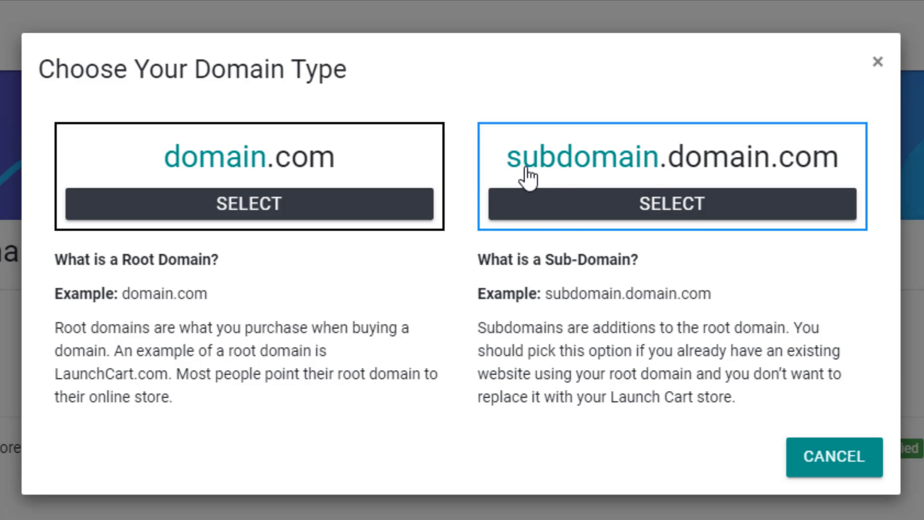
{"action": "mouse_move", "coordinate": [750, 170]}
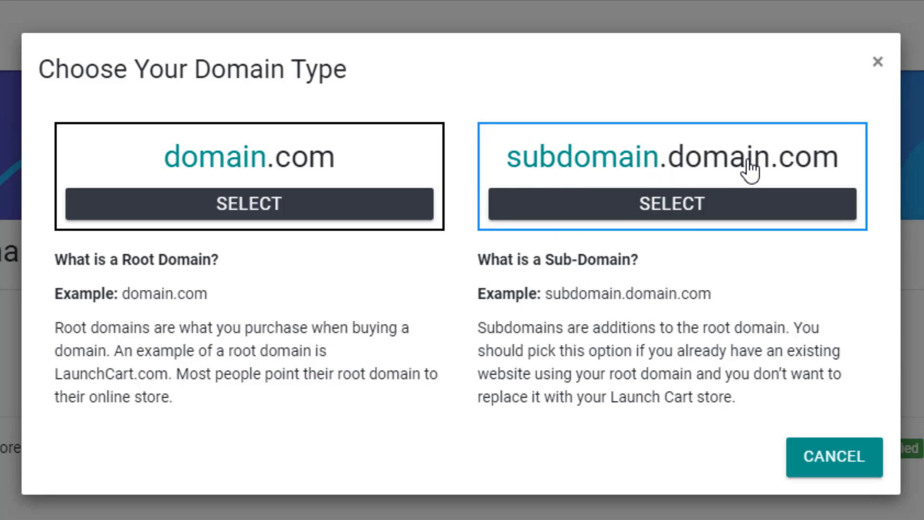
{"action": "mouse_move", "coordinate": [242, 351]}
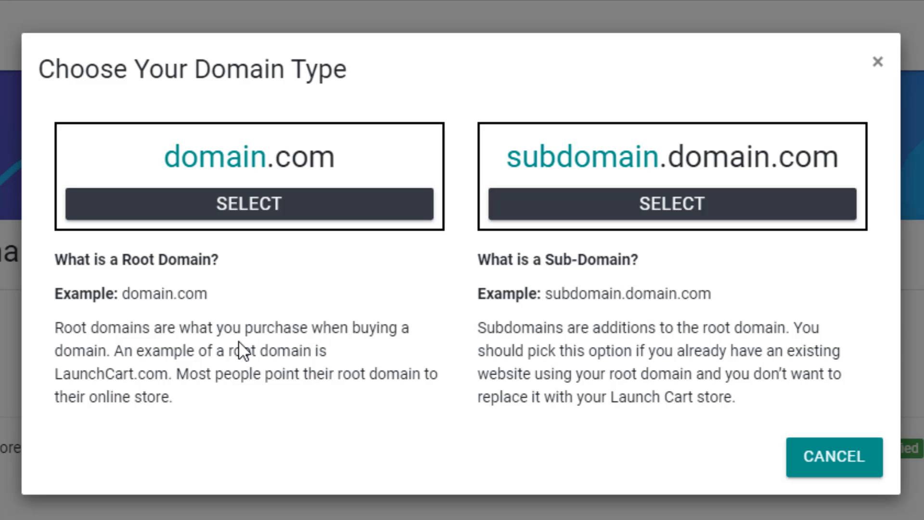
{"action": "mouse_move", "coordinate": [595, 294]}
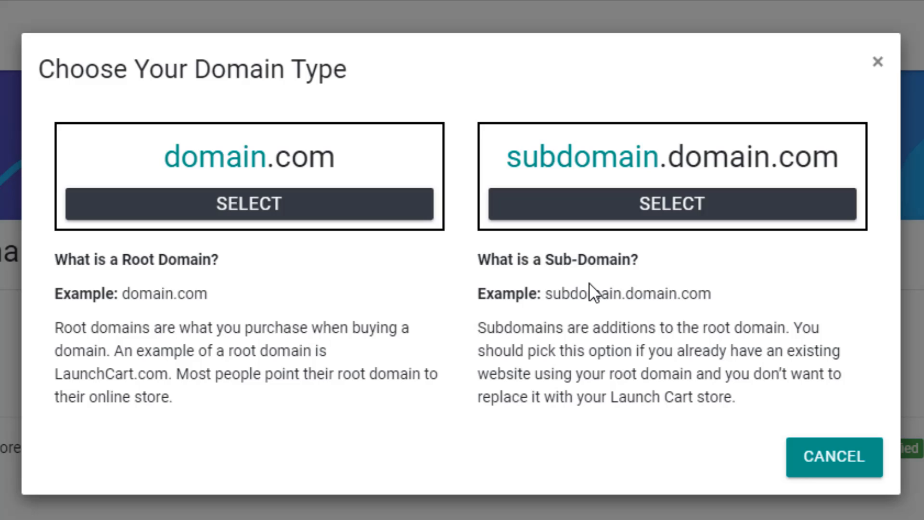
{"action": "mouse_move", "coordinate": [613, 315]}
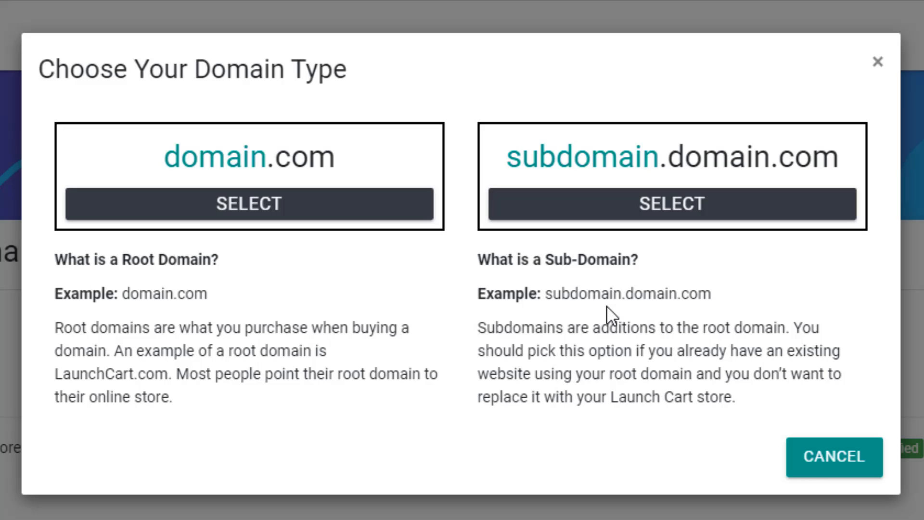
{"action": "mouse_move", "coordinate": [249, 177]}
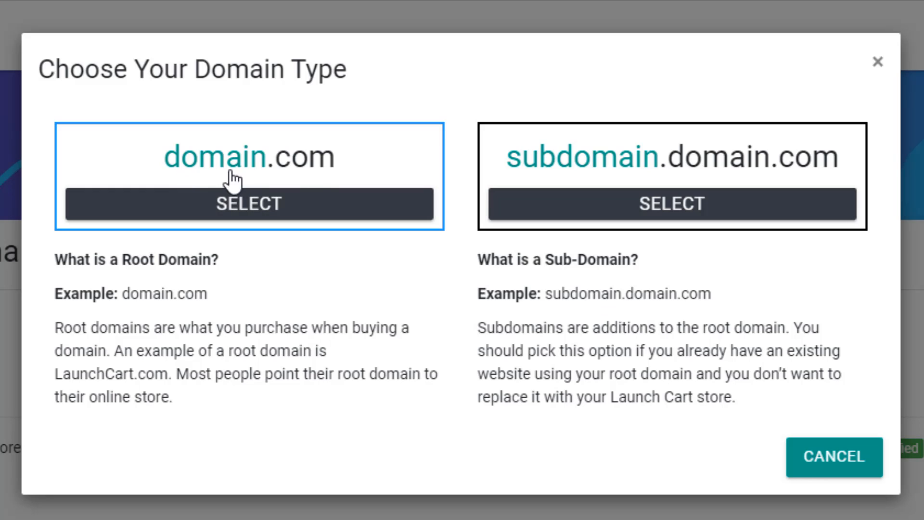
{"action": "mouse_move", "coordinate": [280, 183]}
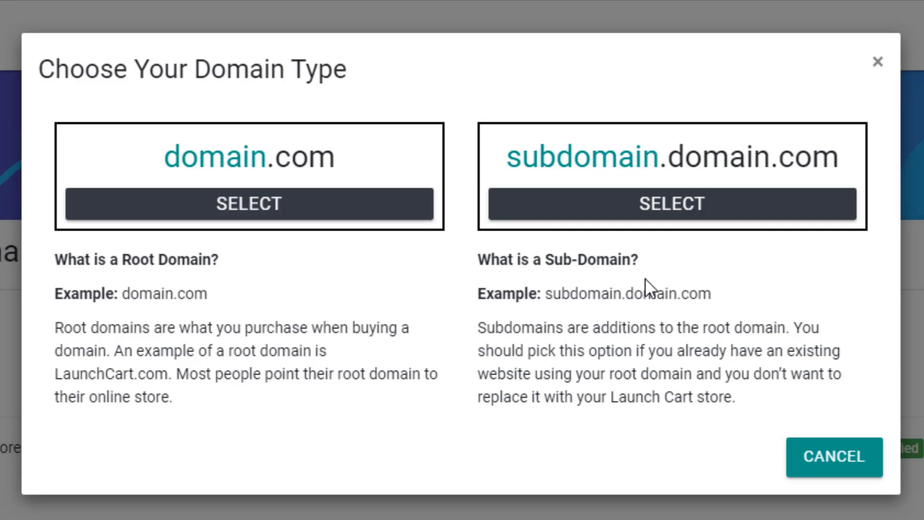
{"action": "mouse_move", "coordinate": [630, 292]}
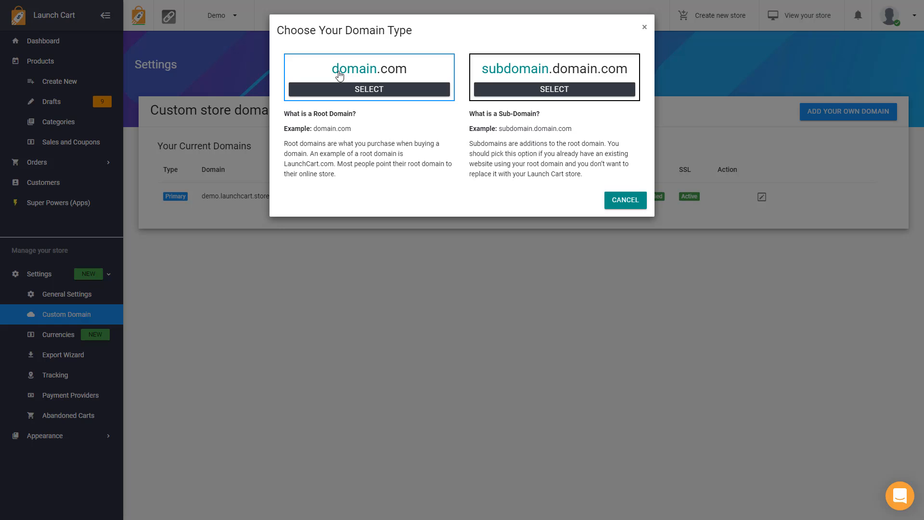
Step: Choose a root domain, enter joshuastshirtstore.com, and continue to the DNS instructions
{"action": "left_click", "coordinate": [369, 89]}
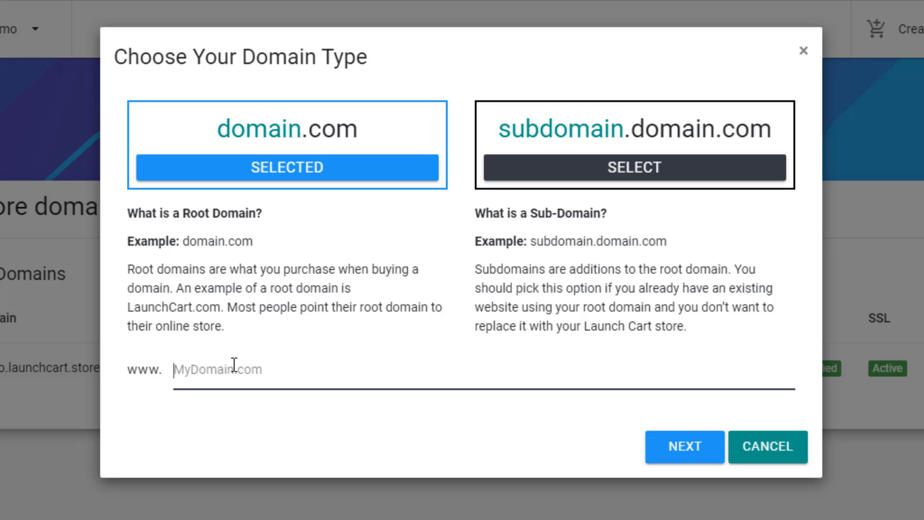
{"action": "type", "text": "joshua"}
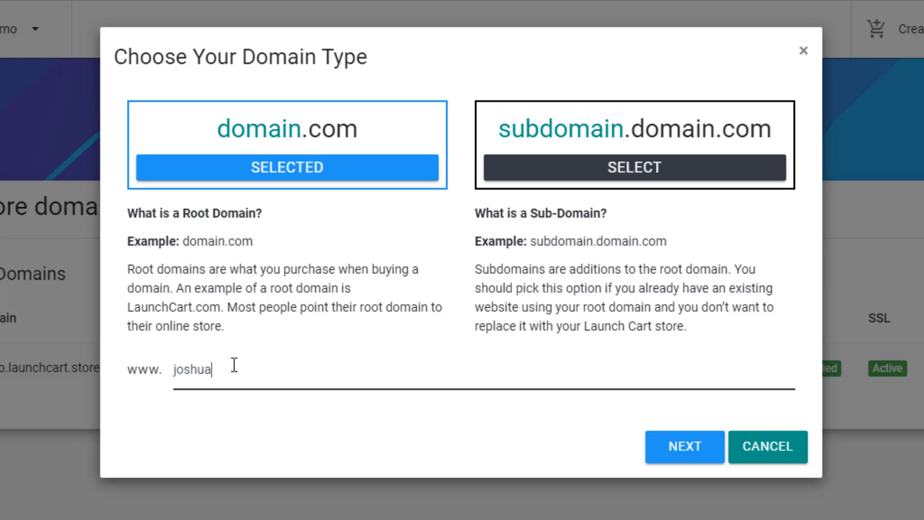
{"action": "type", "text": "tshirts"}
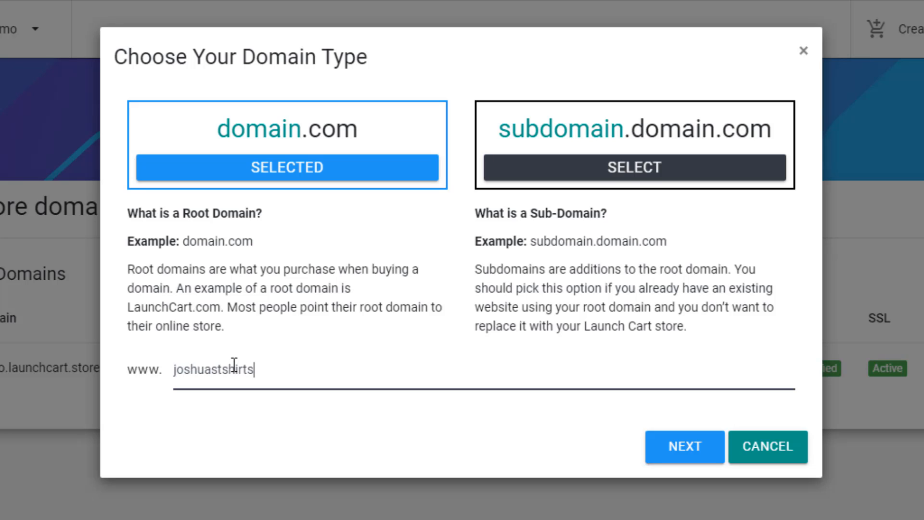
{"action": "type", "text": "tore.com"}
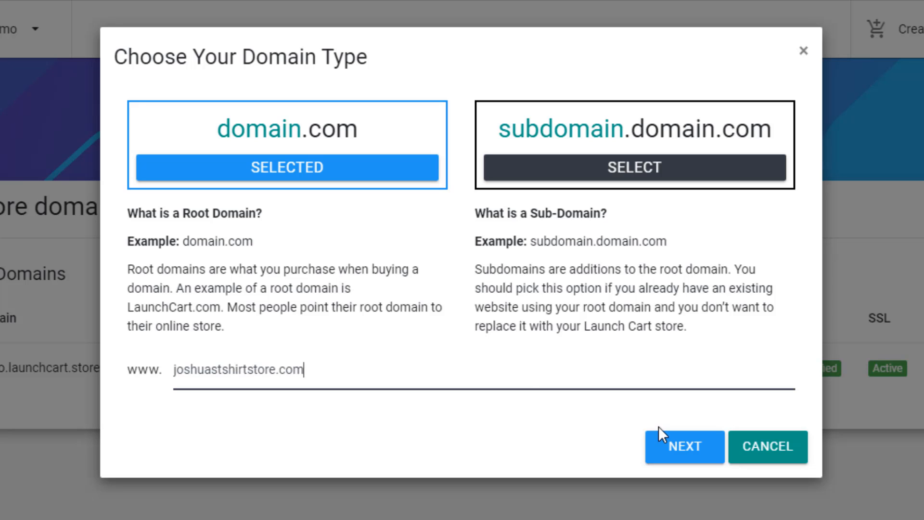
{"action": "left_click", "coordinate": [683, 447]}
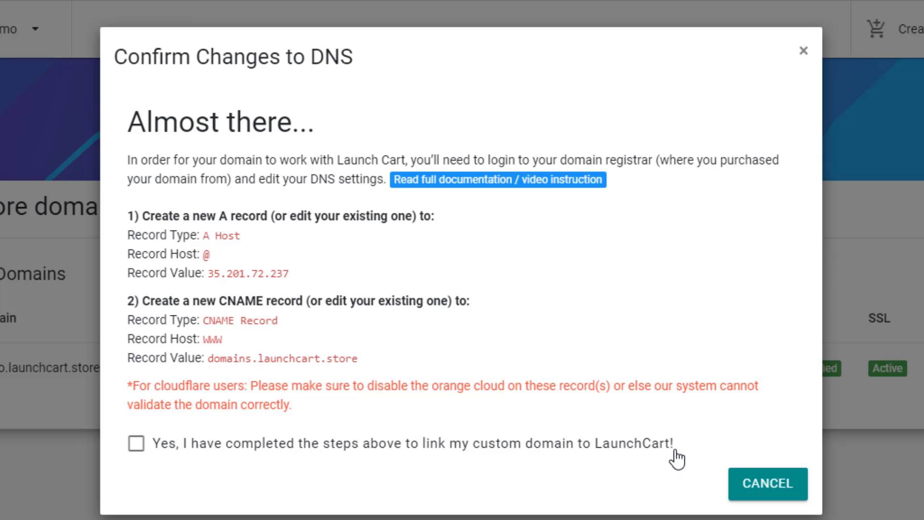
{"action": "mouse_move", "coordinate": [656, 443]}
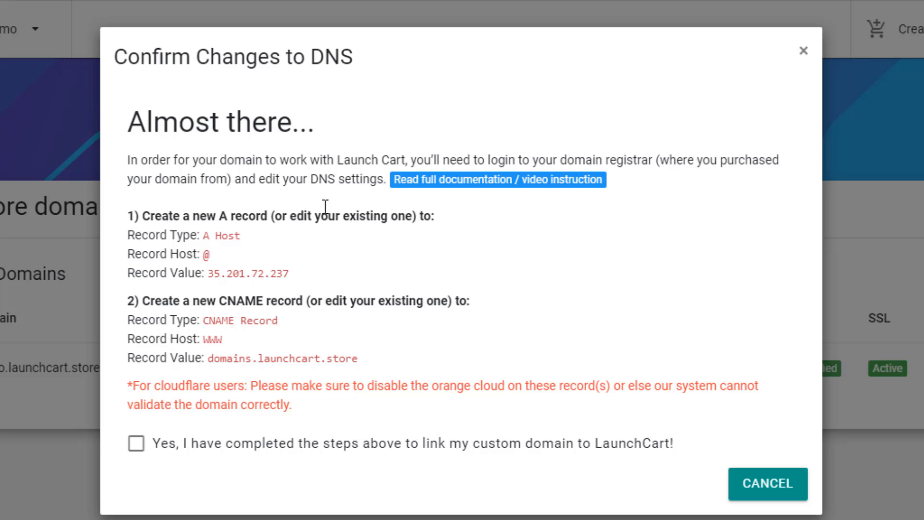
{"action": "mouse_move", "coordinate": [364, 364]}
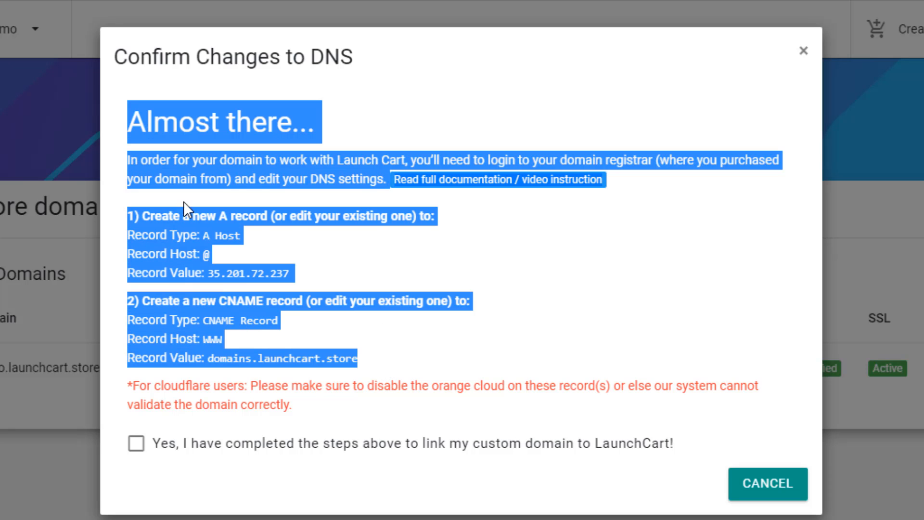
Step: Review the A and CNAME record instructions and tick 'Yes, I have completed the steps above'
{"action": "left_click", "coordinate": [339, 137]}
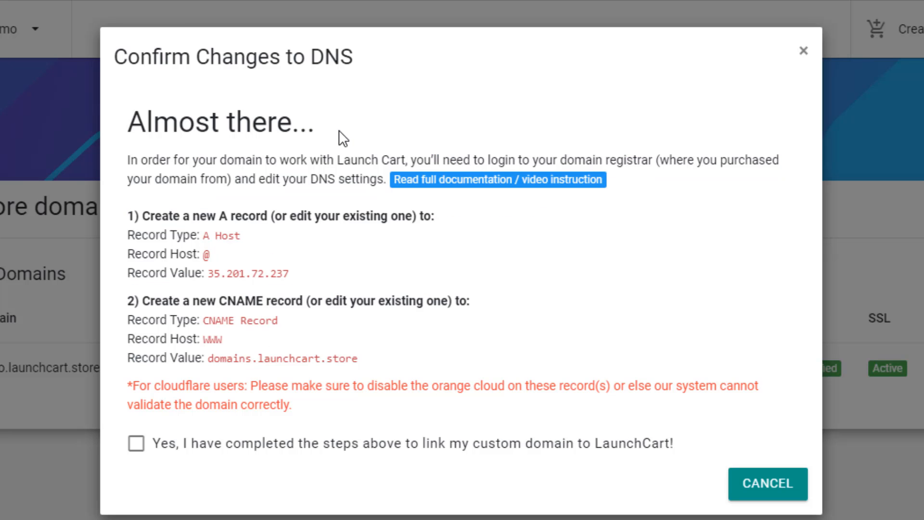
{"action": "mouse_move", "coordinate": [330, 147]}
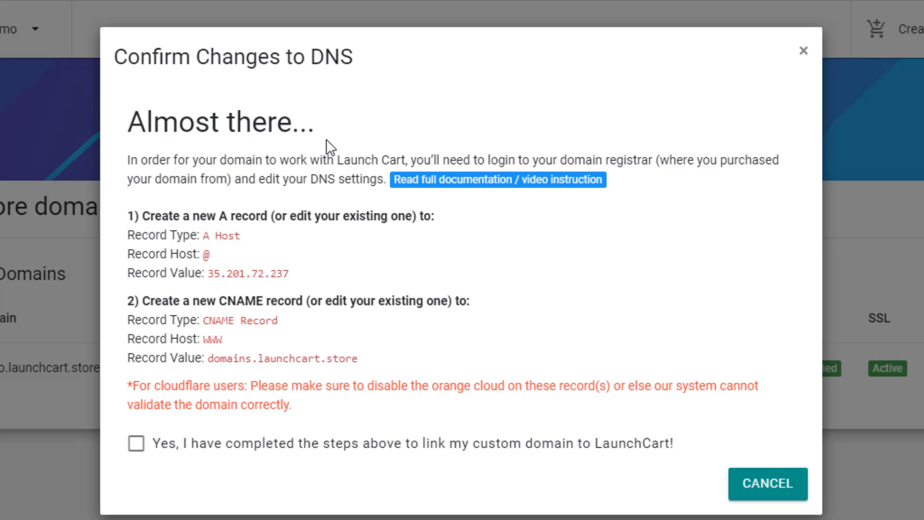
{"action": "mouse_move", "coordinate": [148, 211]}
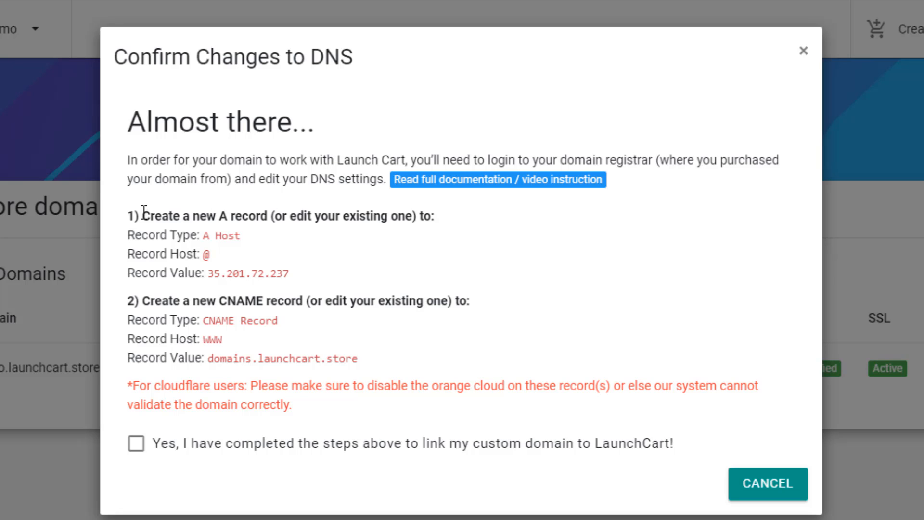
{"action": "mouse_move", "coordinate": [145, 294]}
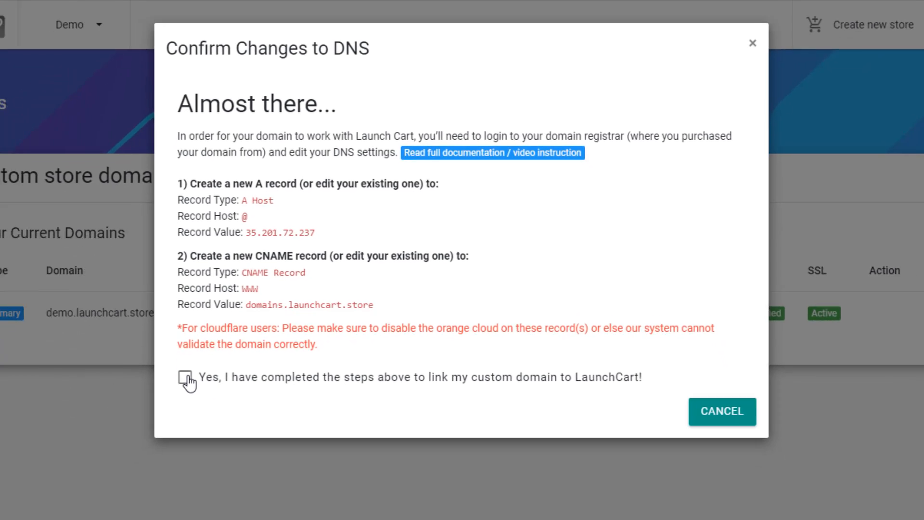
{"action": "left_click", "coordinate": [185, 377]}
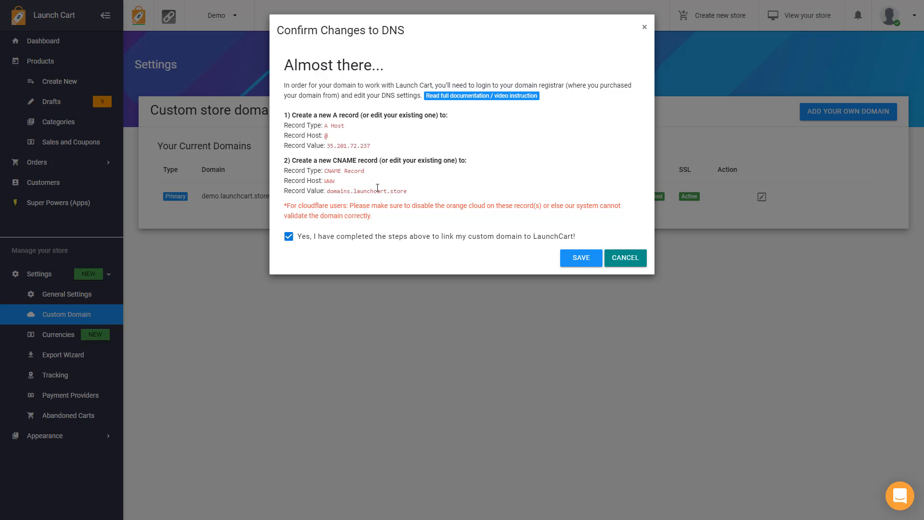
{"action": "left_click", "coordinate": [580, 257]}
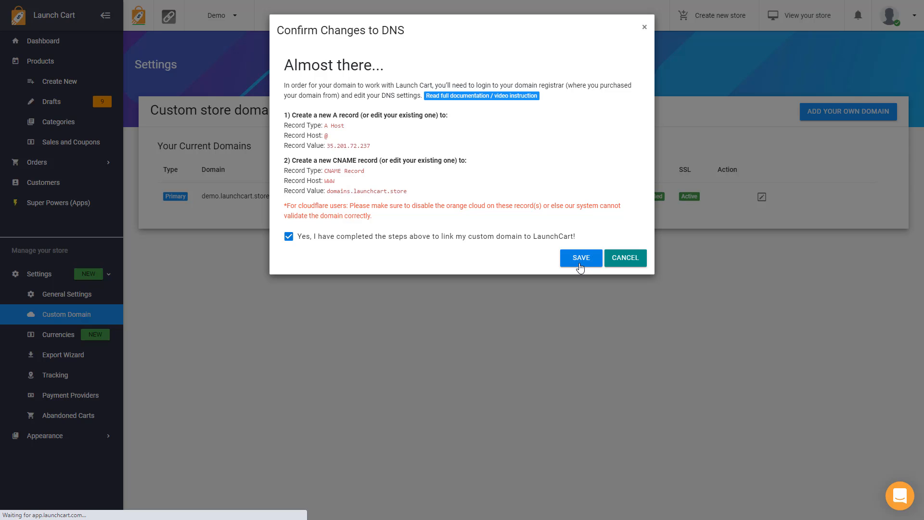
{"action": "left_click", "coordinate": [580, 258]}
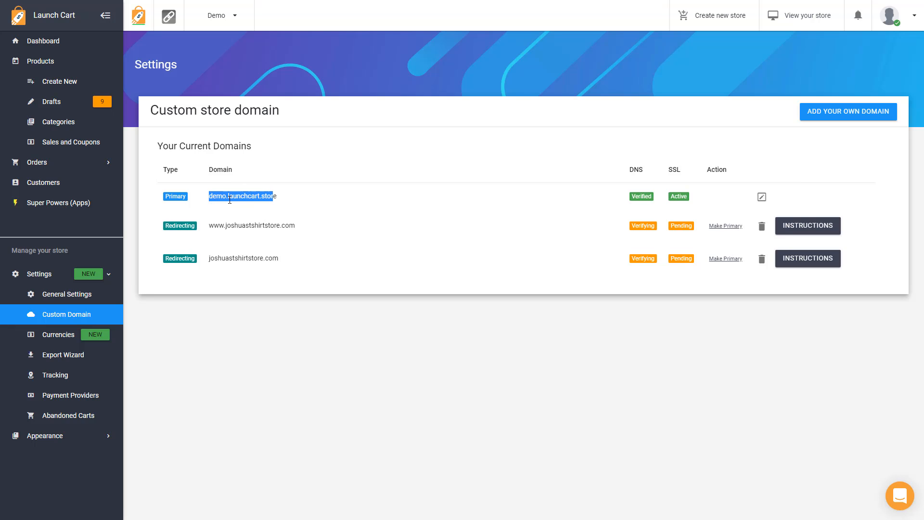
{"action": "left_click", "coordinate": [241, 195]}
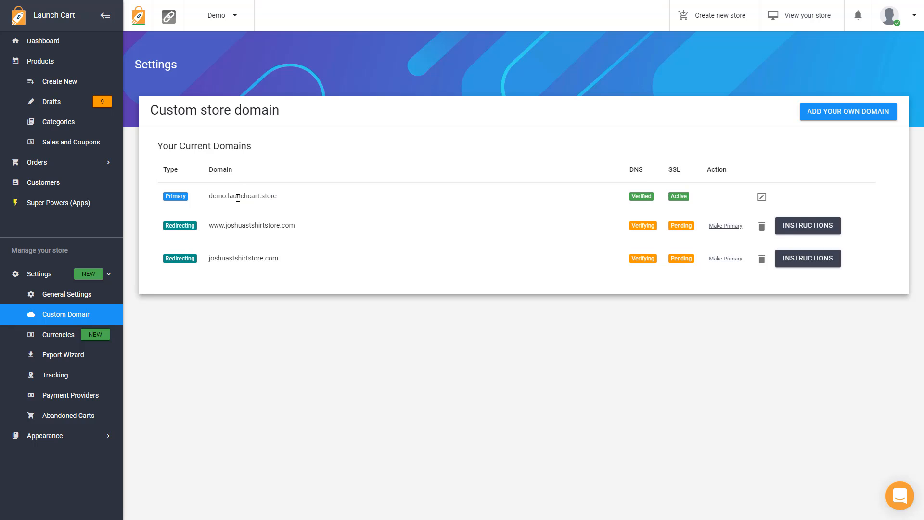
{"action": "mouse_move", "coordinate": [318, 249]}
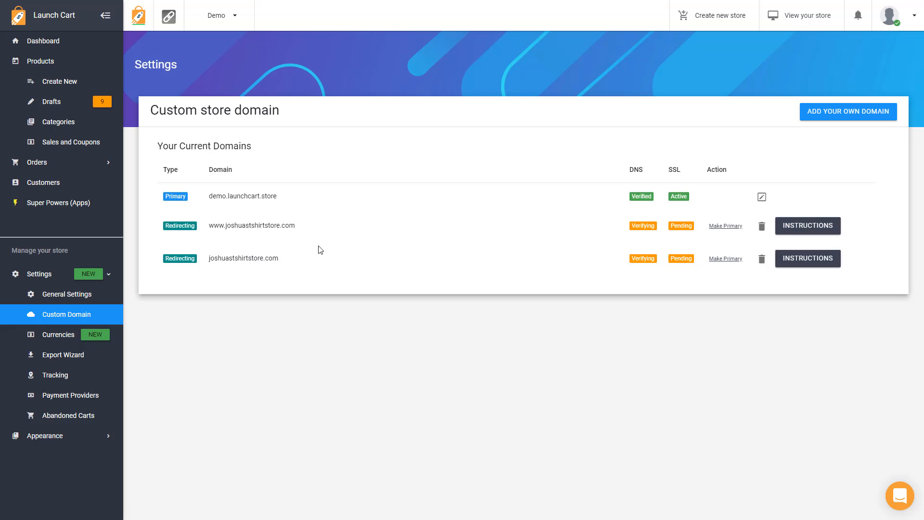
{"action": "mouse_move", "coordinate": [641, 255]}
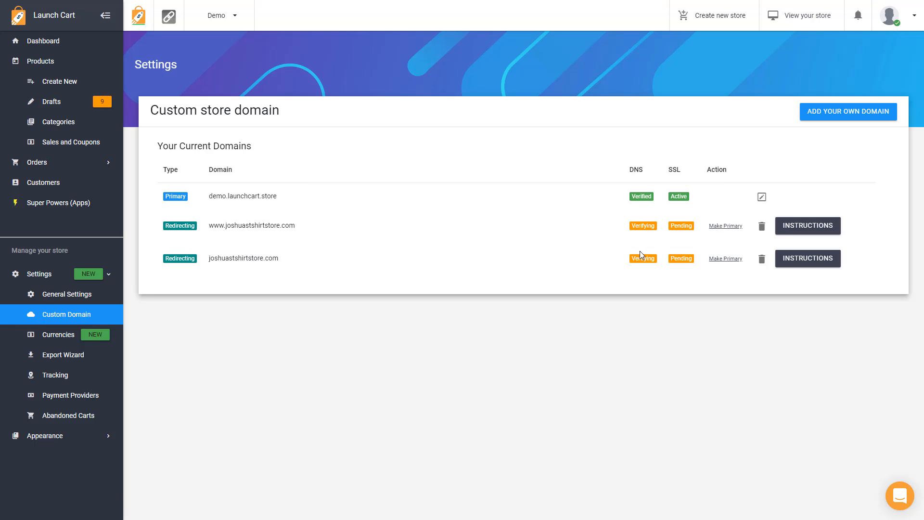
{"action": "mouse_move", "coordinate": [642, 234]}
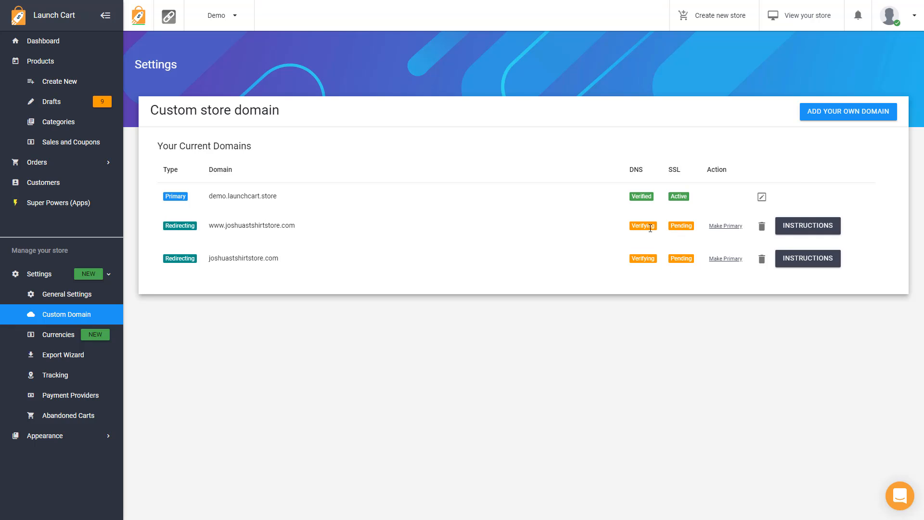
{"action": "mouse_move", "coordinate": [658, 231]}
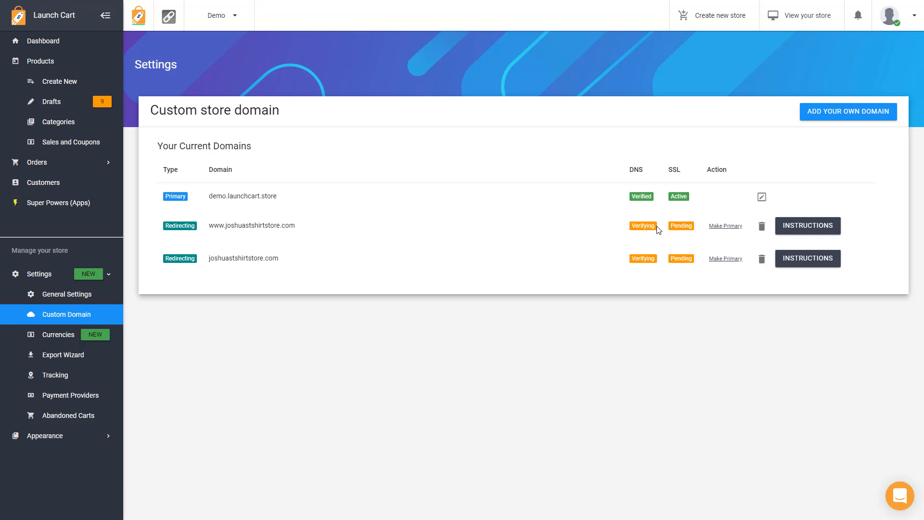
{"action": "mouse_move", "coordinate": [686, 237]}
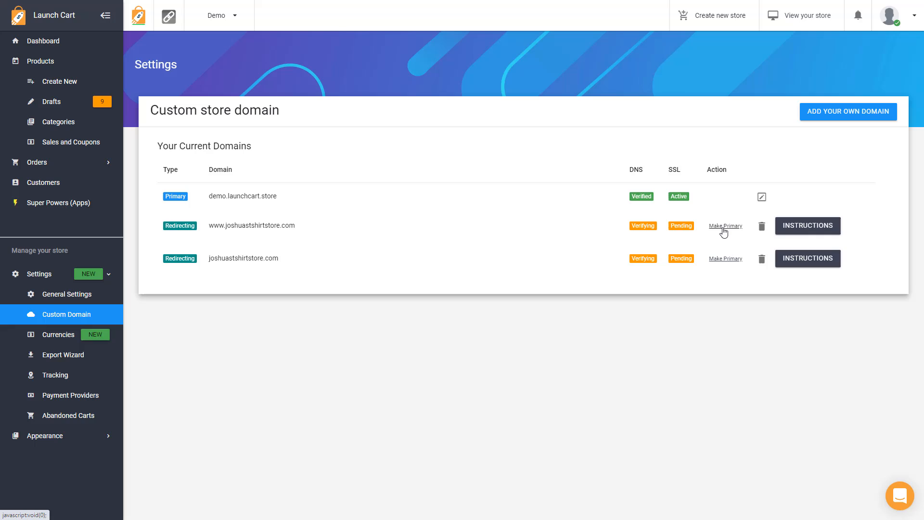
{"action": "left_click", "coordinate": [726, 226]}
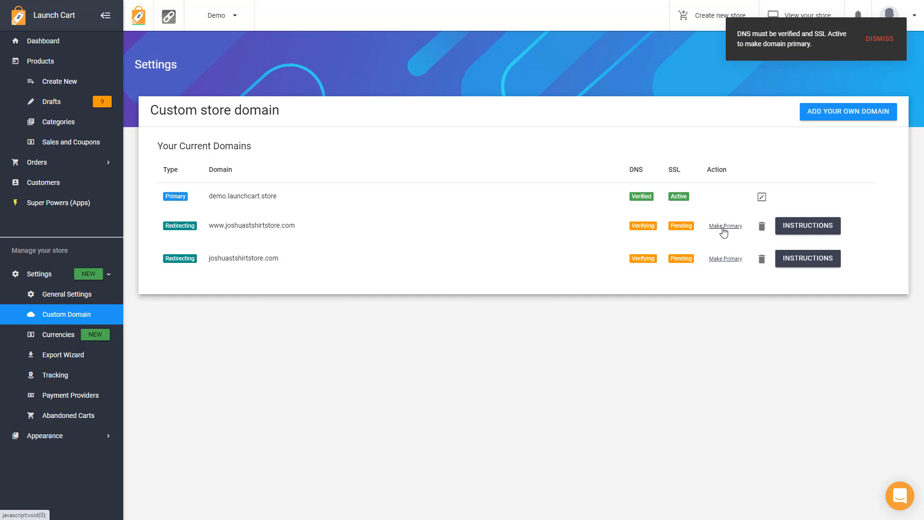
{"action": "mouse_move", "coordinate": [672, 234]}
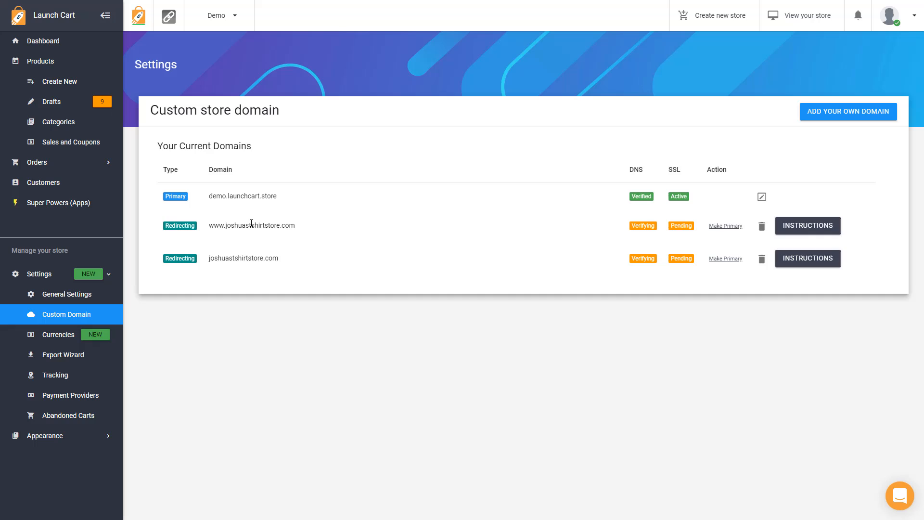
{"action": "mouse_move", "coordinate": [335, 230]}
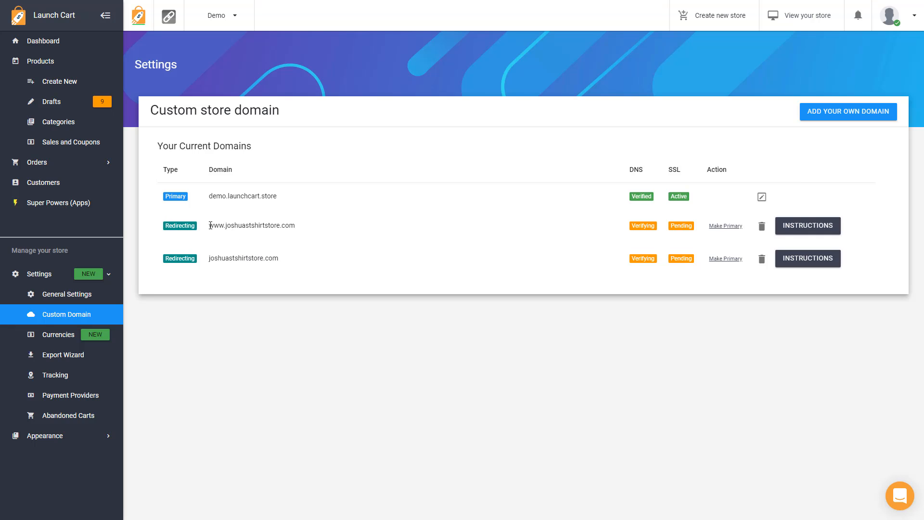
{"action": "mouse_move", "coordinate": [292, 226]}
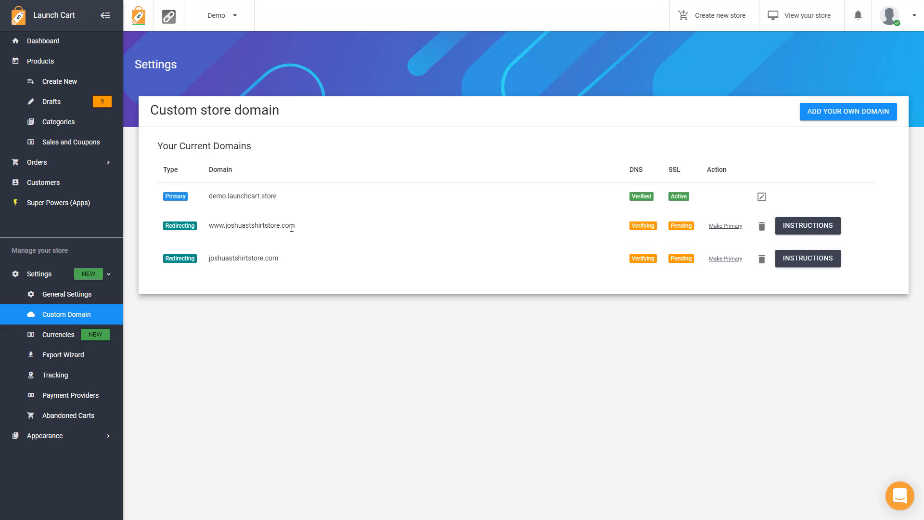
{"action": "mouse_move", "coordinate": [282, 258]}
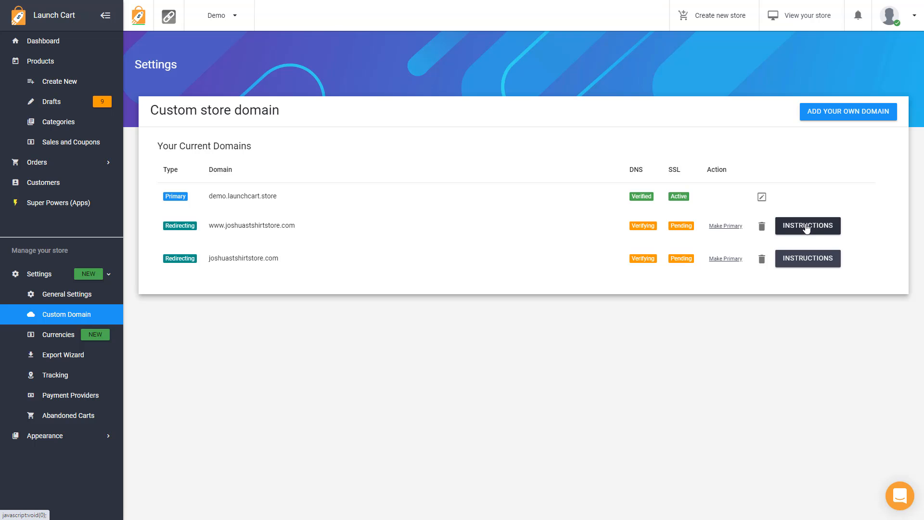
{"action": "mouse_move", "coordinate": [536, 268]}
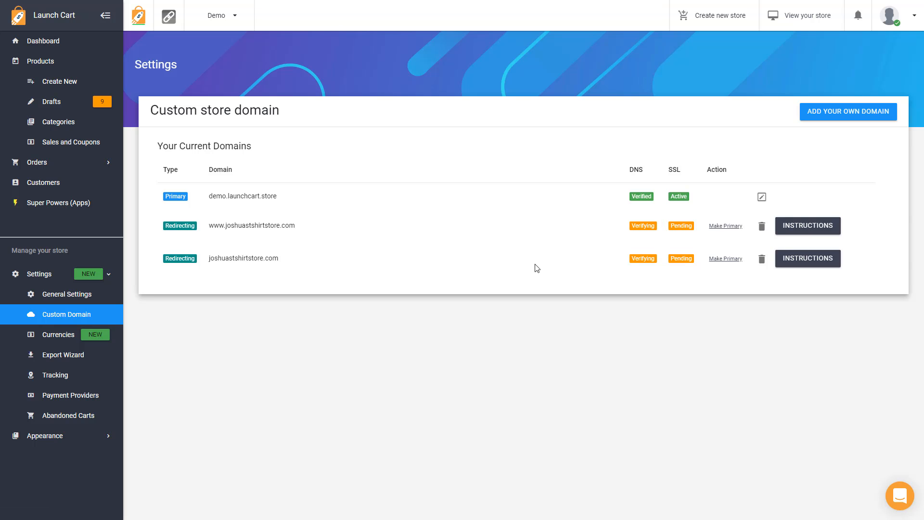
{"action": "left_click", "coordinate": [807, 226]}
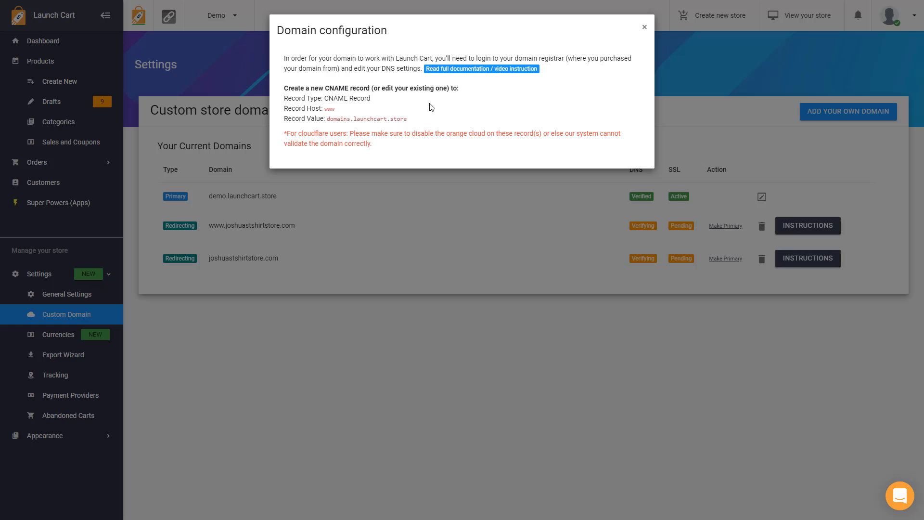
{"action": "mouse_move", "coordinate": [497, 119]}
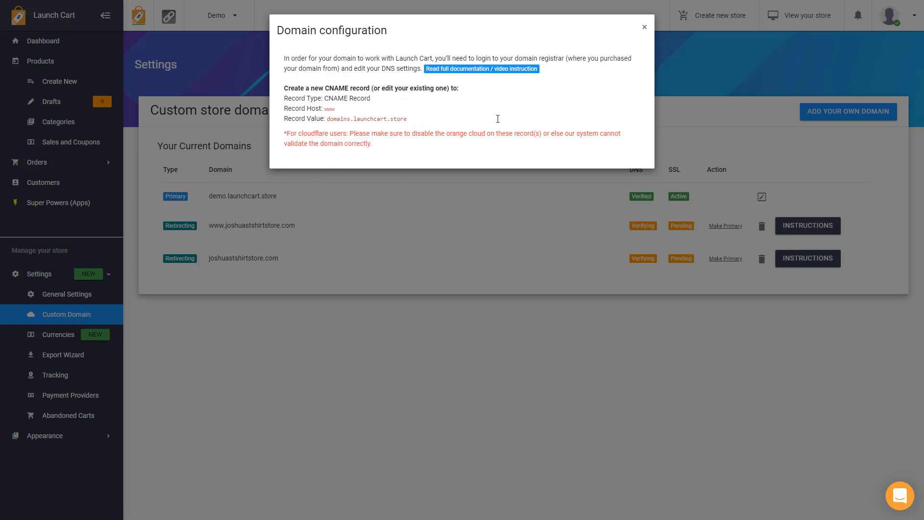
{"action": "left_click", "coordinate": [644, 27]}
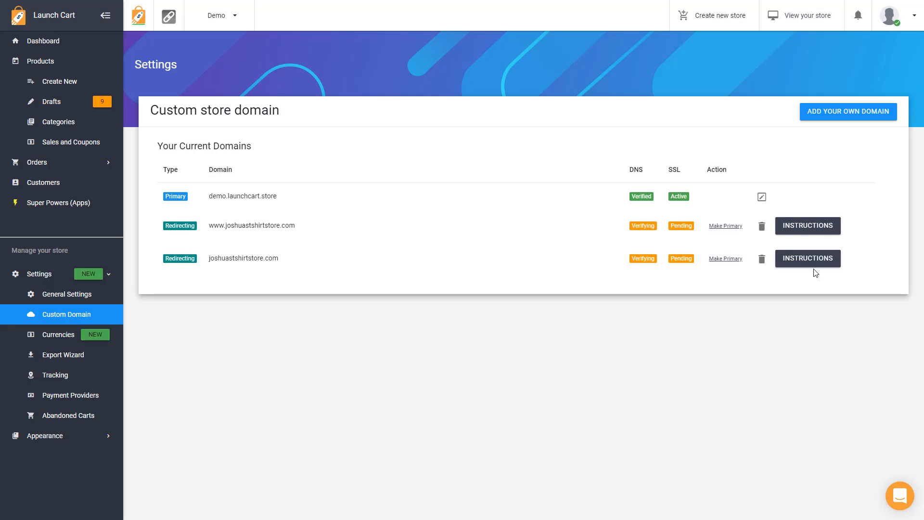
{"action": "left_click", "coordinate": [807, 258]}
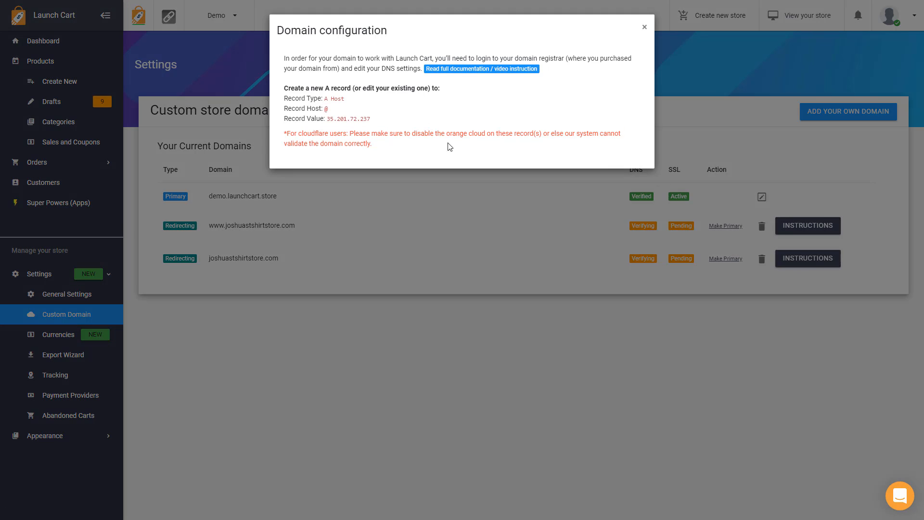
{"action": "mouse_move", "coordinate": [645, 34]}
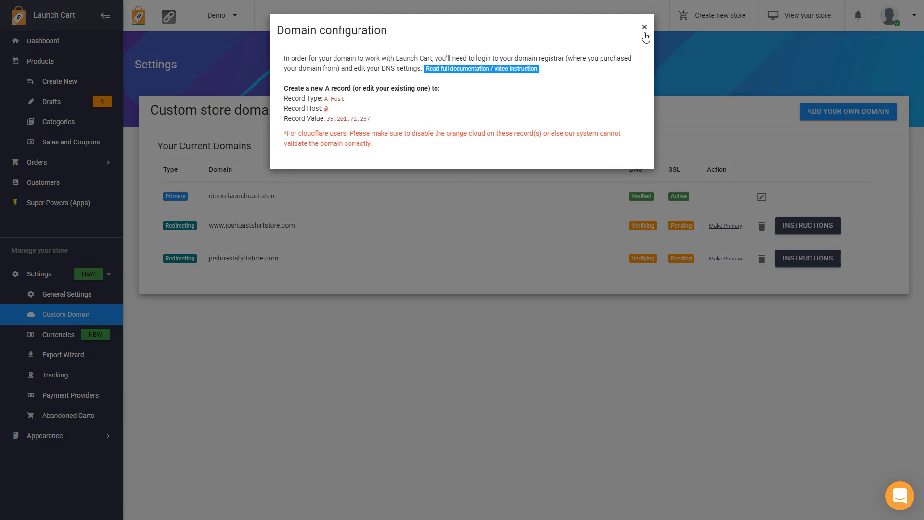
{"action": "left_click", "coordinate": [644, 27]}
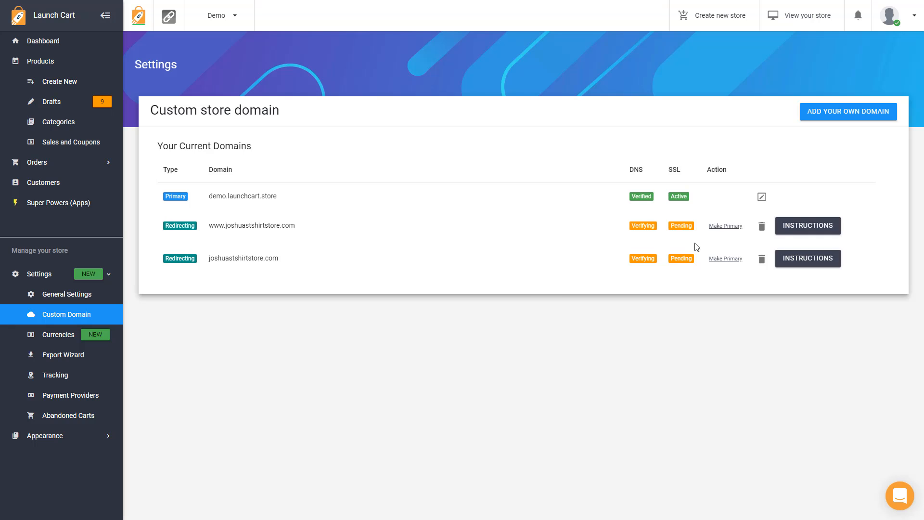
{"action": "mouse_move", "coordinate": [725, 226]}
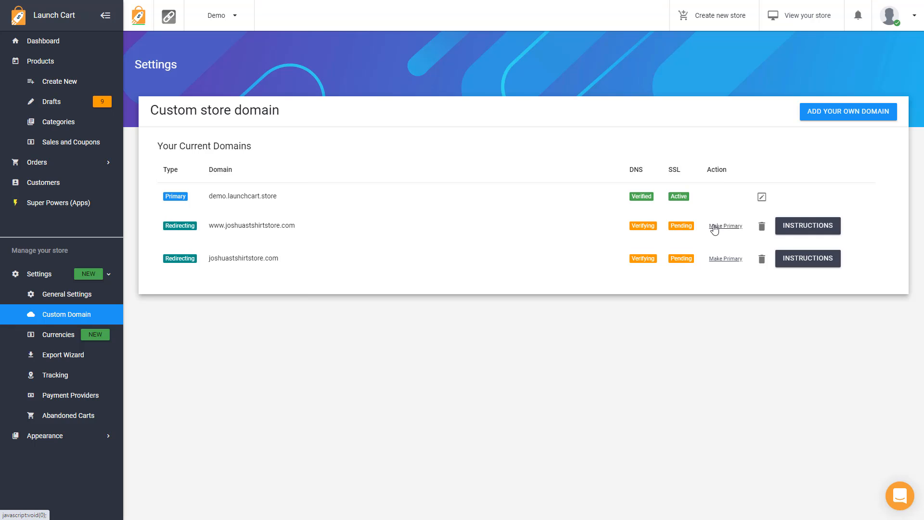
{"action": "mouse_move", "coordinate": [300, 290]}
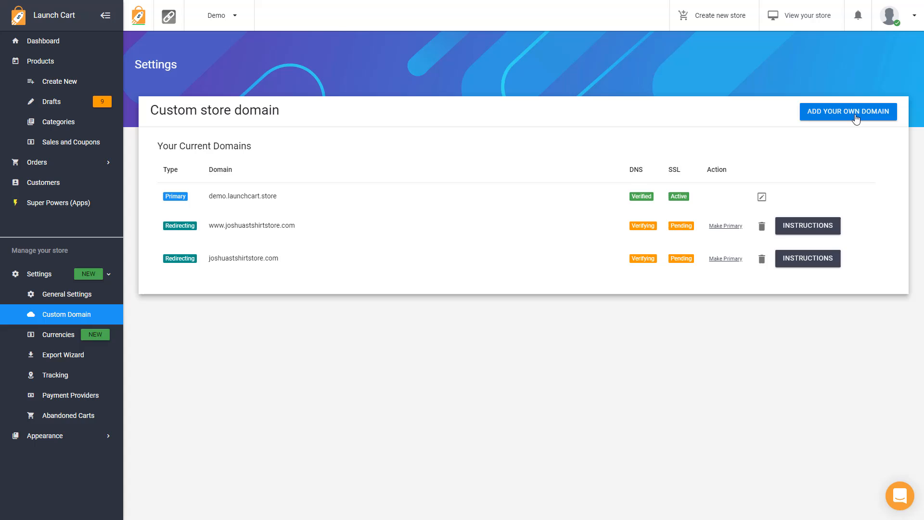
{"action": "mouse_move", "coordinate": [807, 226]}
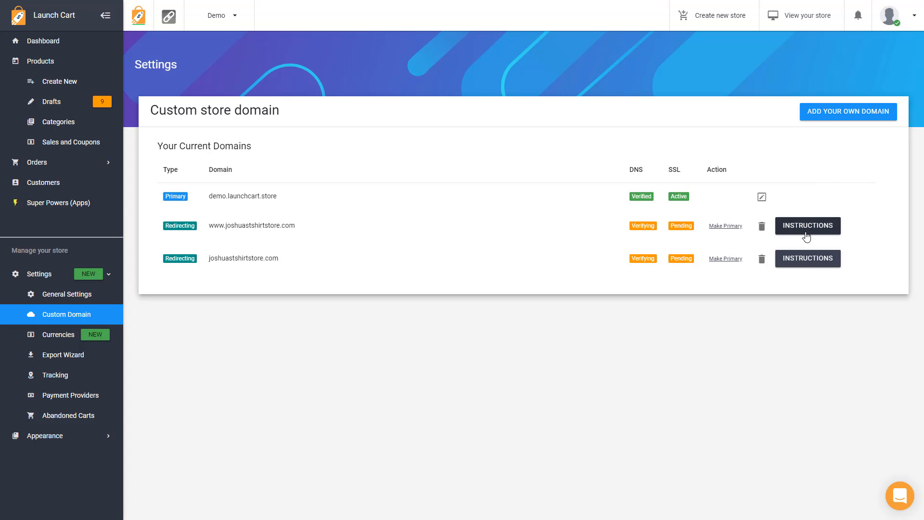
{"action": "mouse_move", "coordinate": [624, 257]}
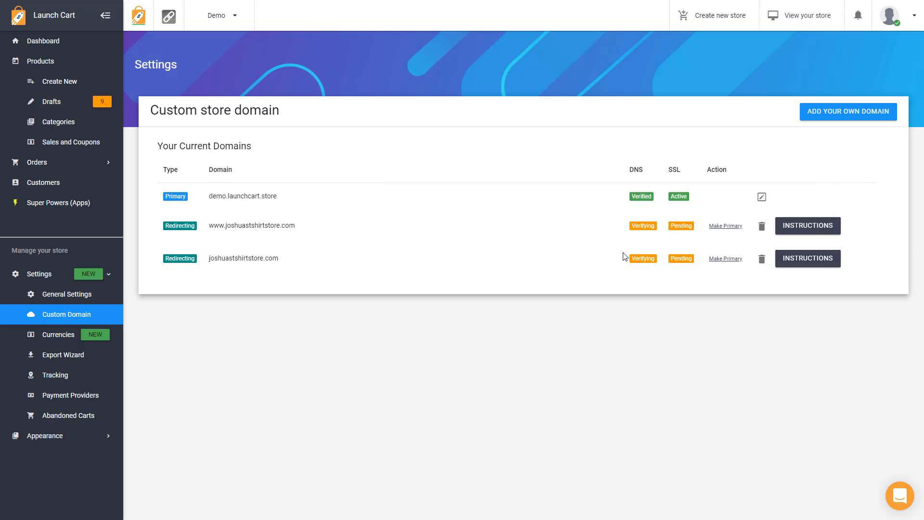
{"action": "mouse_move", "coordinate": [641, 270]}
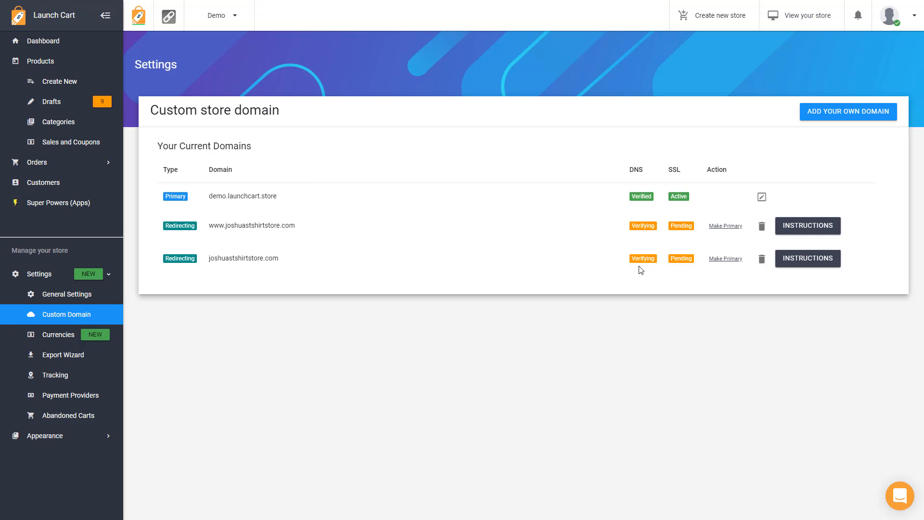
{"action": "mouse_move", "coordinate": [725, 239]}
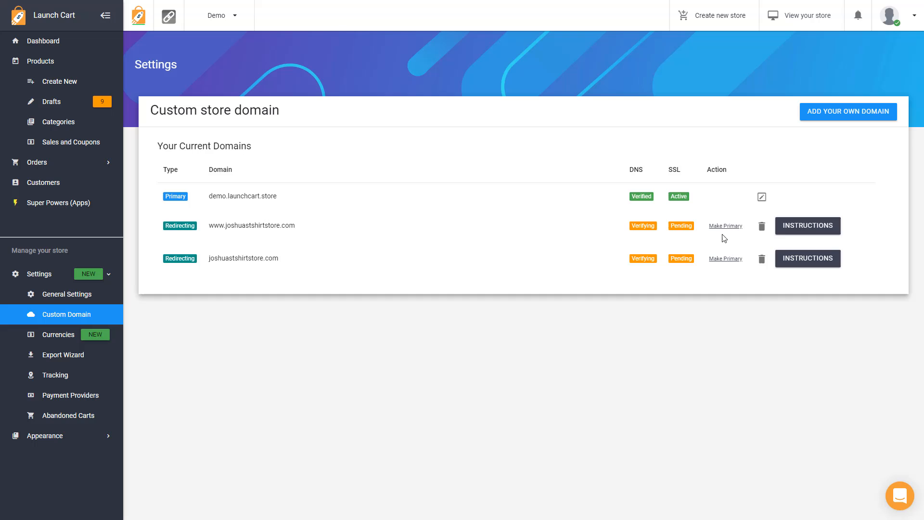
{"action": "left_click", "coordinate": [807, 225]}
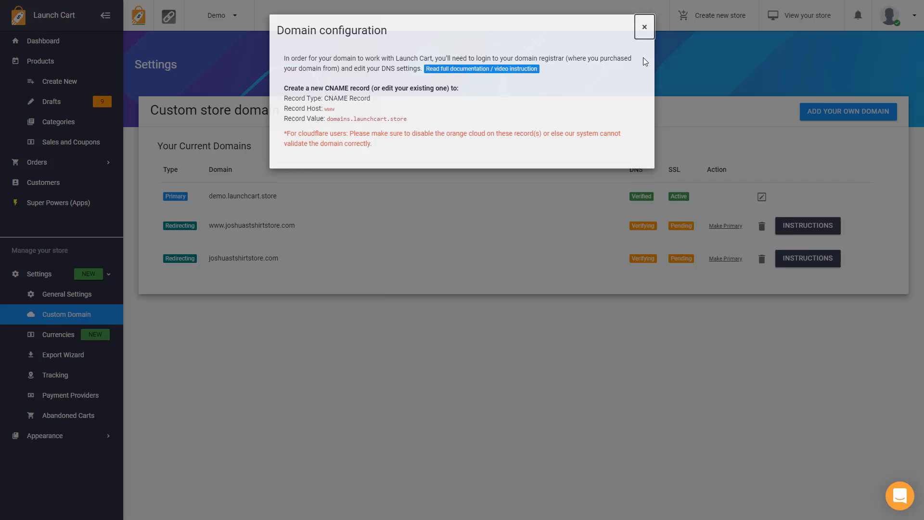
Step: Close the www domain's Domain configuration dialog
{"action": "left_click", "coordinate": [644, 27]}
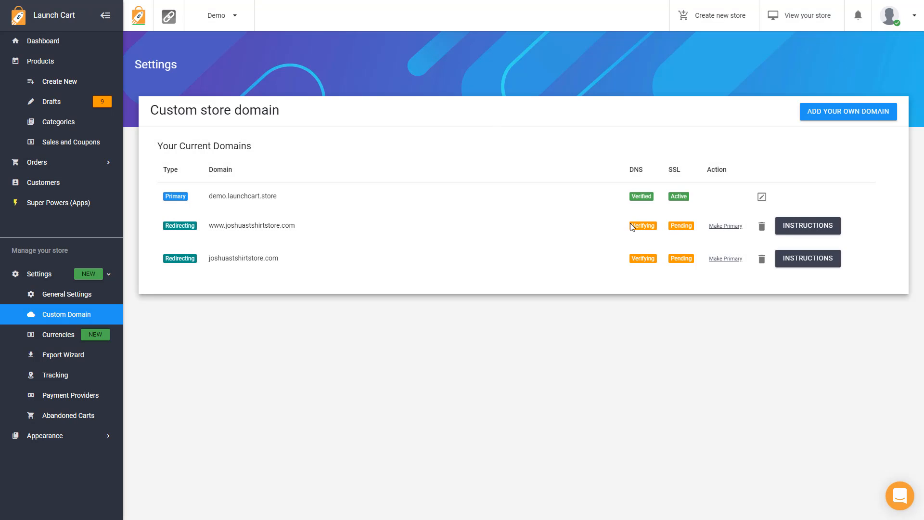
{"action": "mouse_move", "coordinate": [681, 226]}
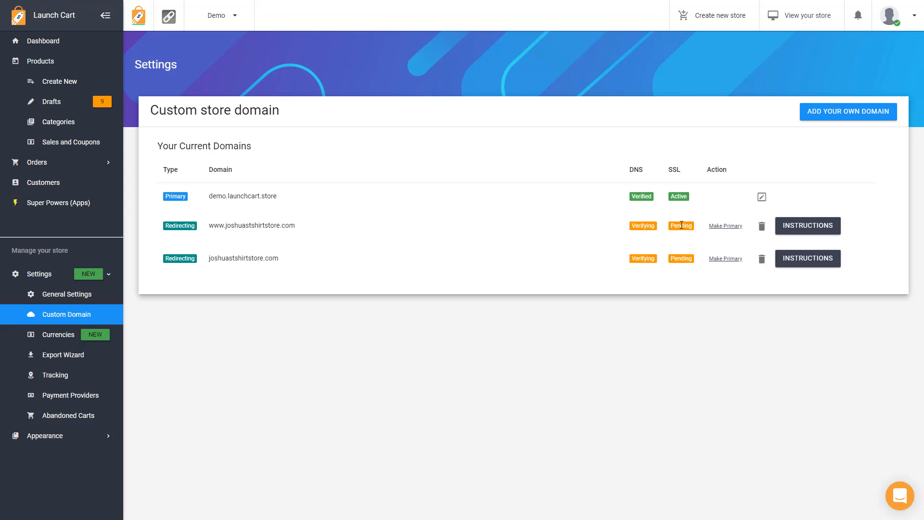
{"action": "mouse_move", "coordinate": [761, 237]}
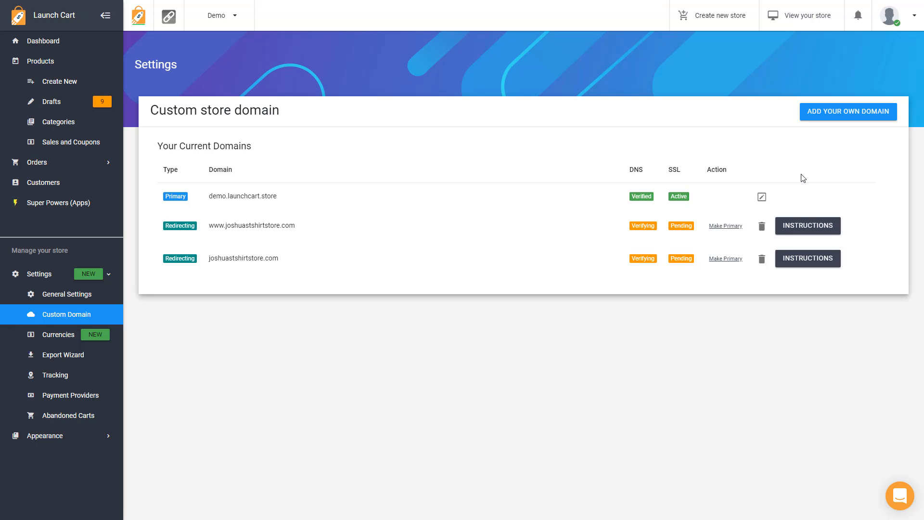
{"action": "mouse_move", "coordinate": [653, 229]}
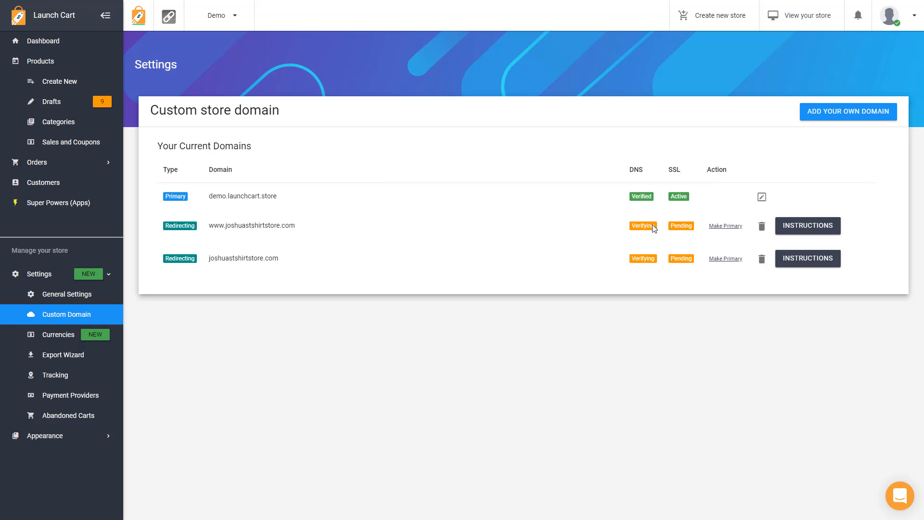